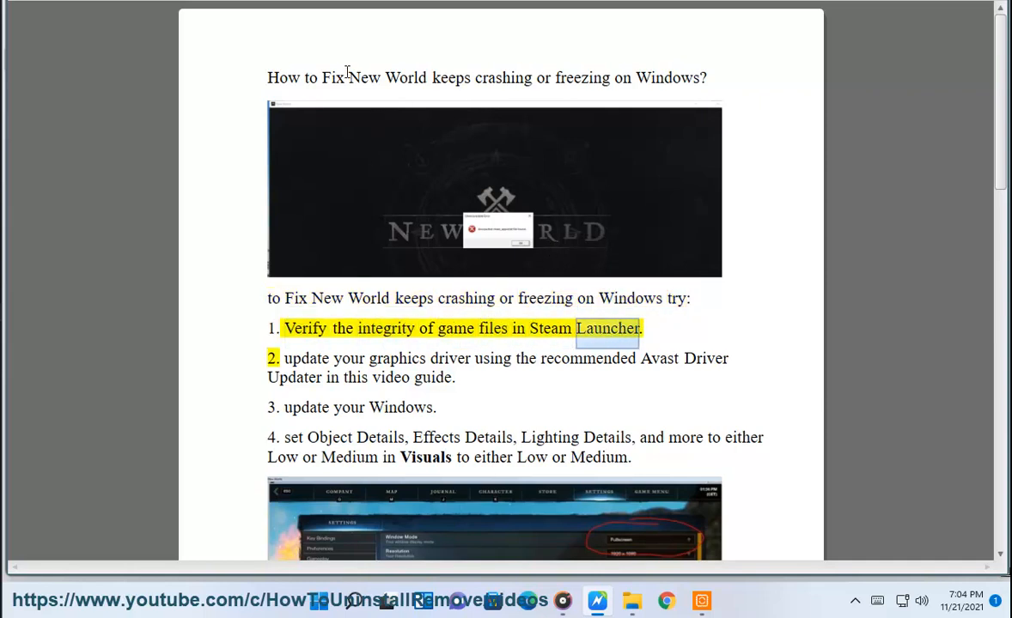
Step: Minimise the crash-fix guide so the Windows desktop shows
left_click(631, 602)
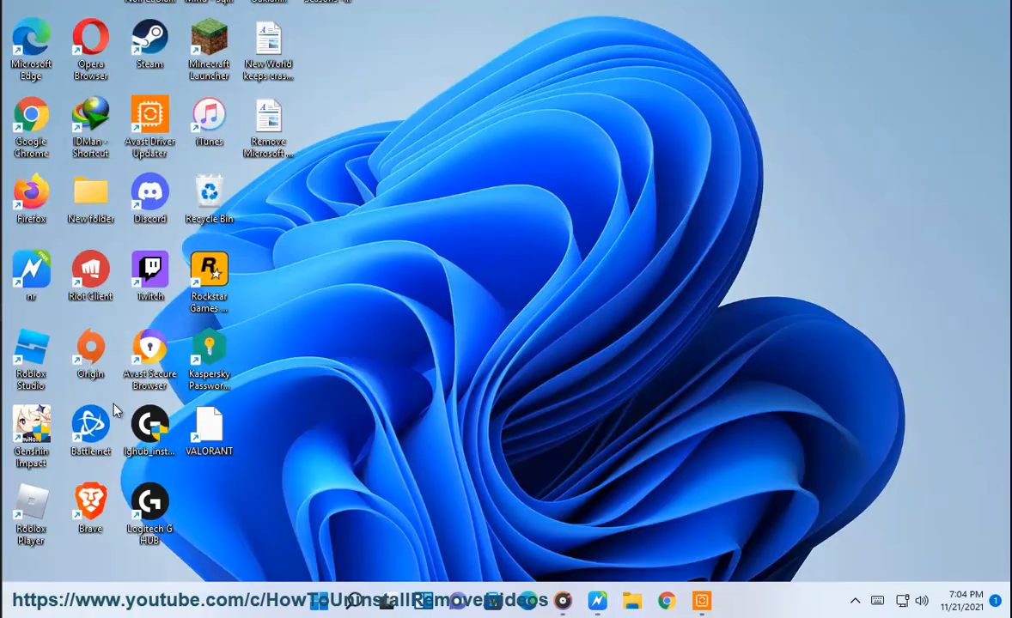
mouse_move(154, 41)
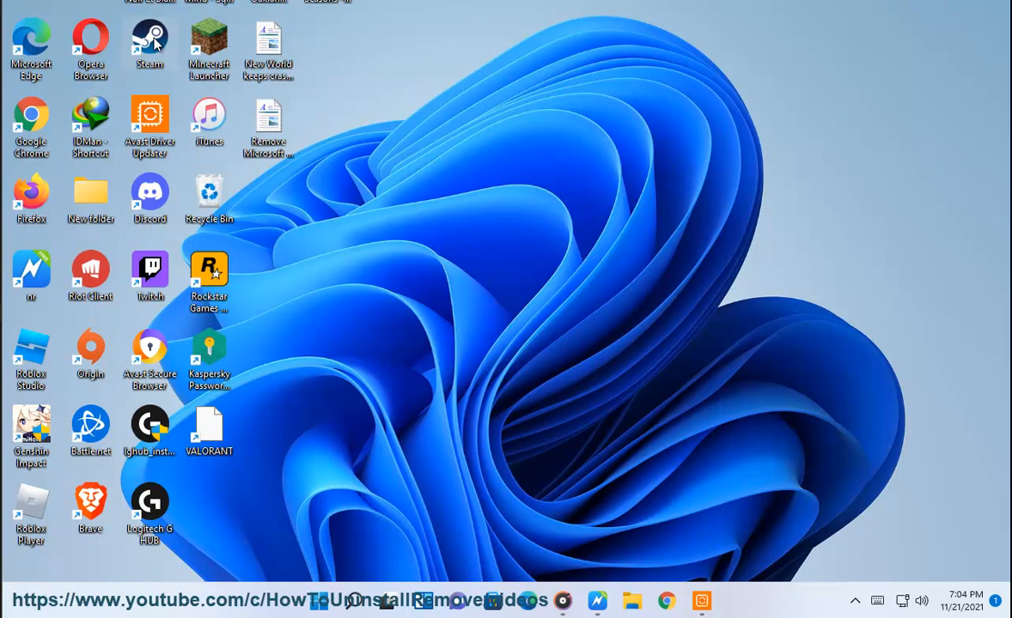
mouse_move(576, 337)
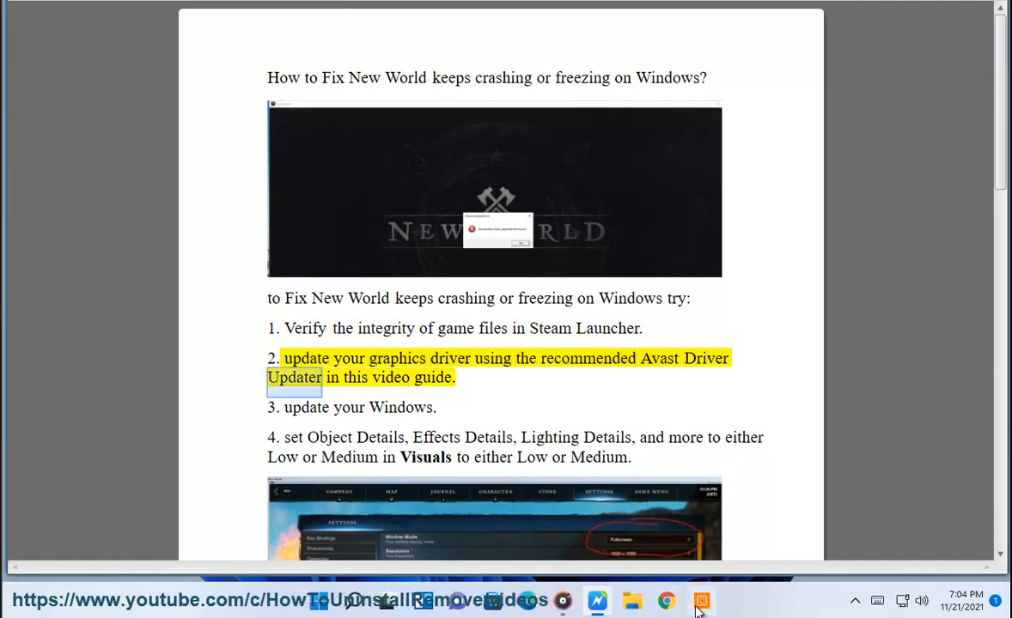
Step: Show Avast Driver Updater's one outdated driver, briefly bring up Steam, then return to the guide
left_click(694, 601)
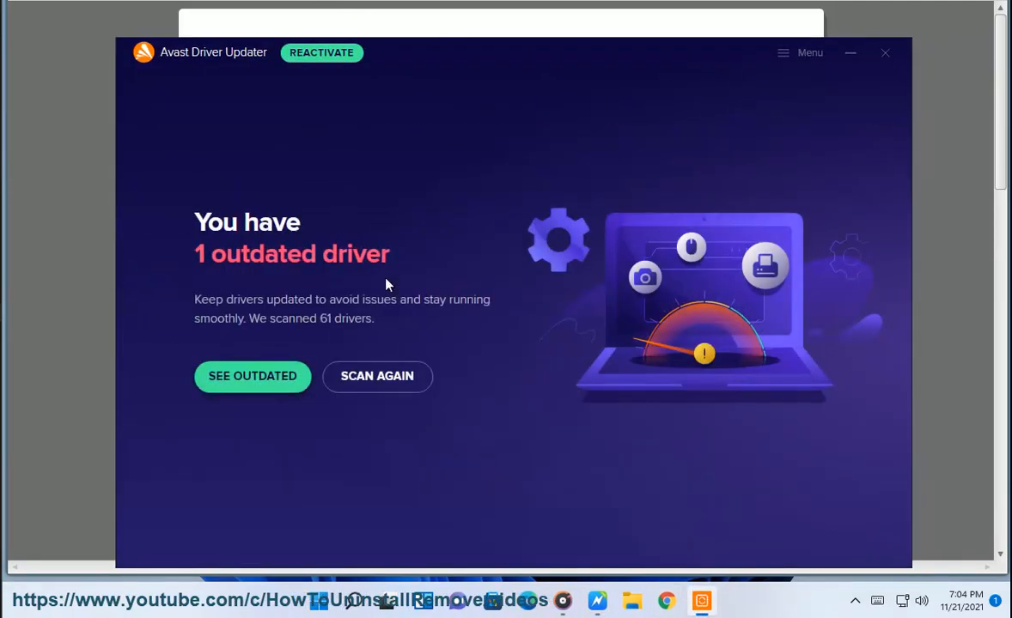
left_click(378, 376)
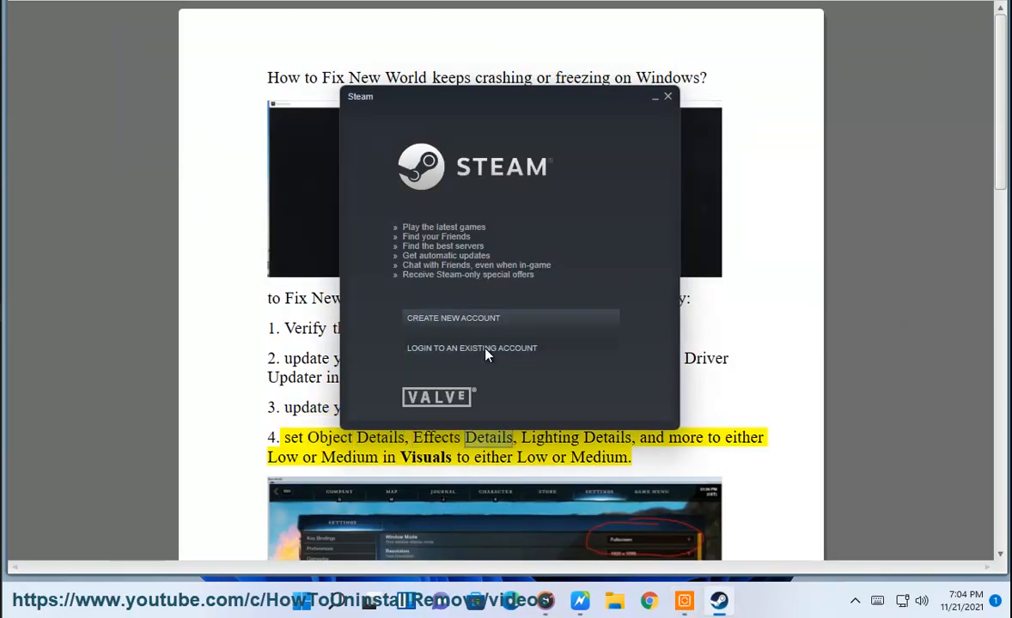
left_click(471, 347)
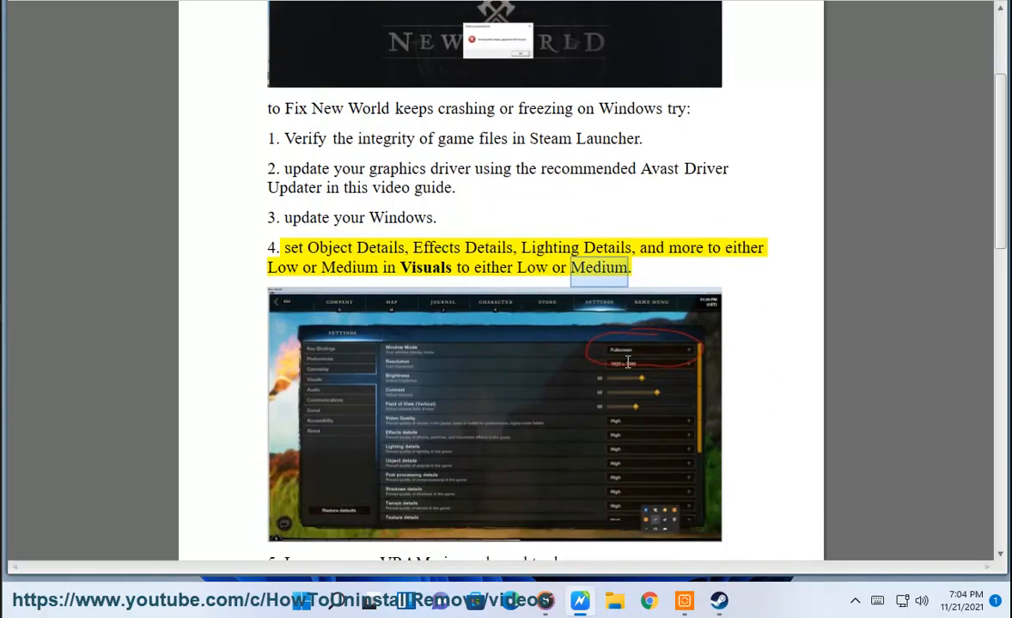
Step: Move down from step 4's graphics settings to step 5 on increasing VRAM via sysdm.cpl
scroll("down", 3)
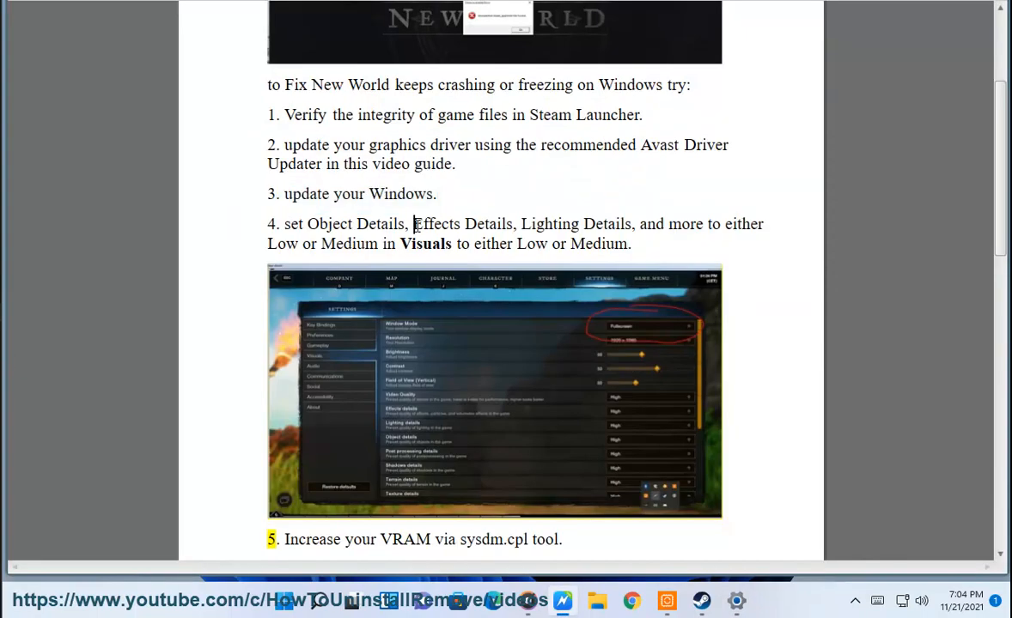
double_click(426, 244)
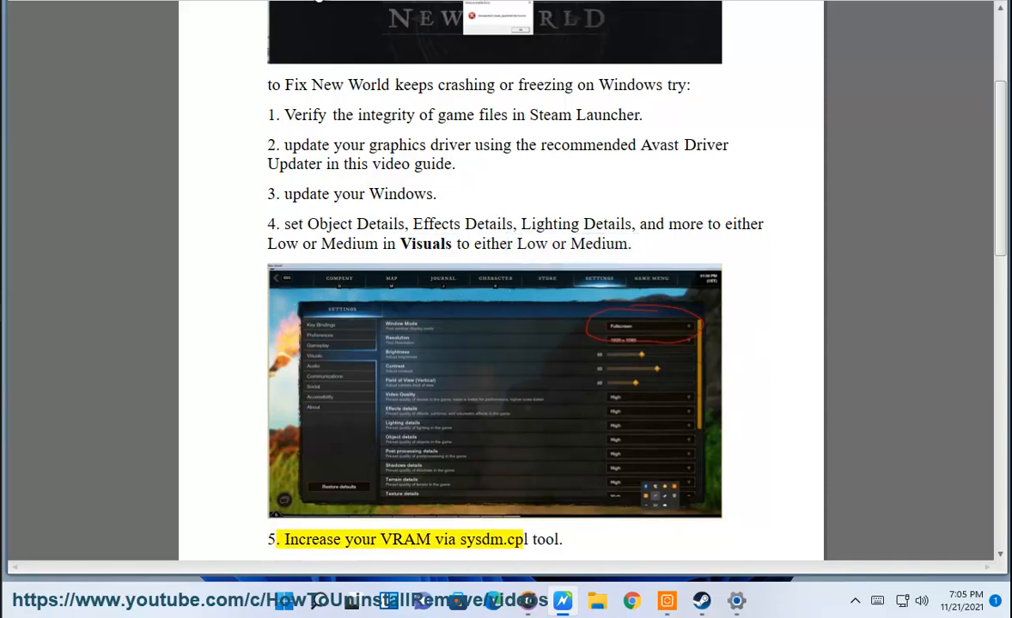
scroll("down", 3)
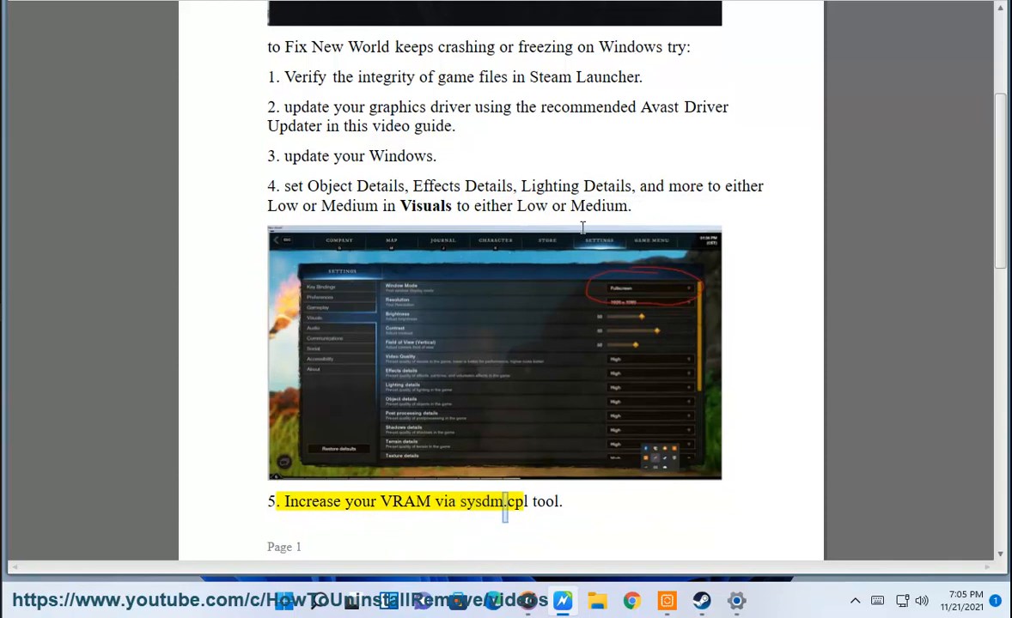
Step: Reach page 2's step 6 on clearing savedata and user_preload_settings, selecting 'sysdm.cpl' in step 5
scroll("down", 3)
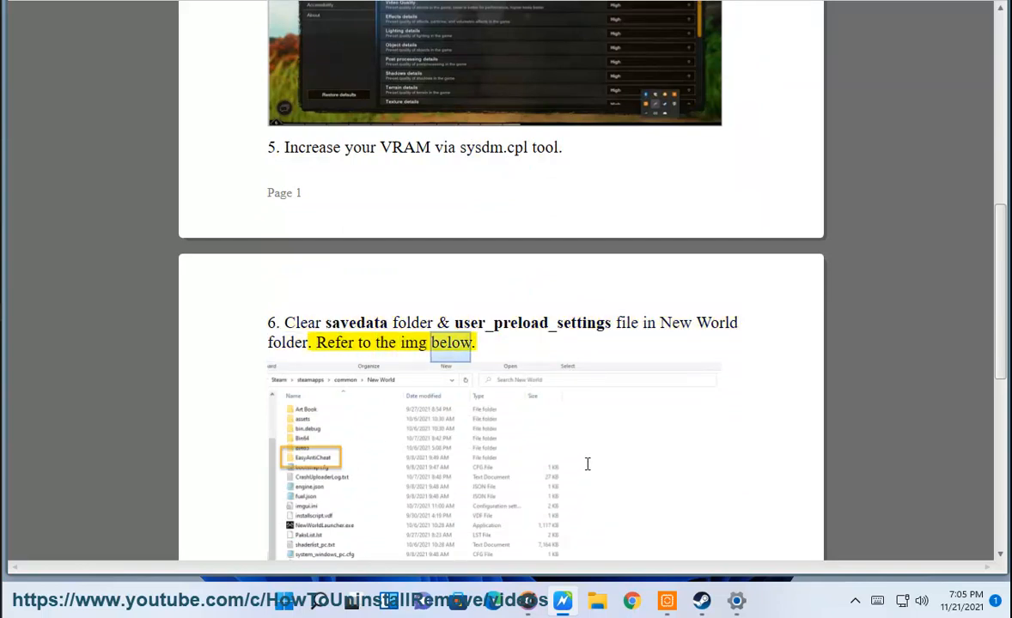
scroll("down", 3)
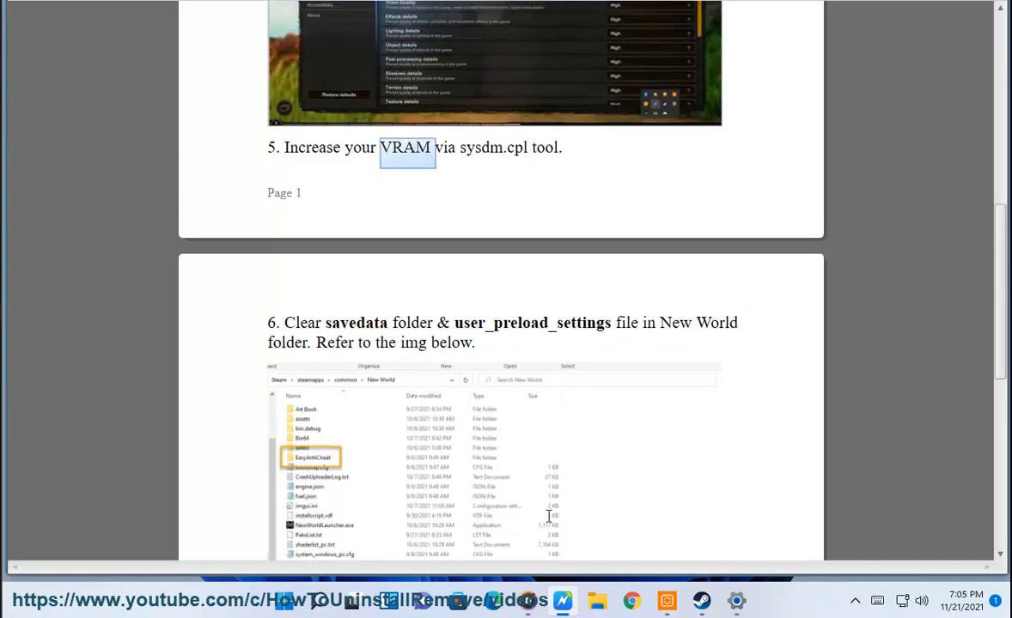
double_click(490, 147)
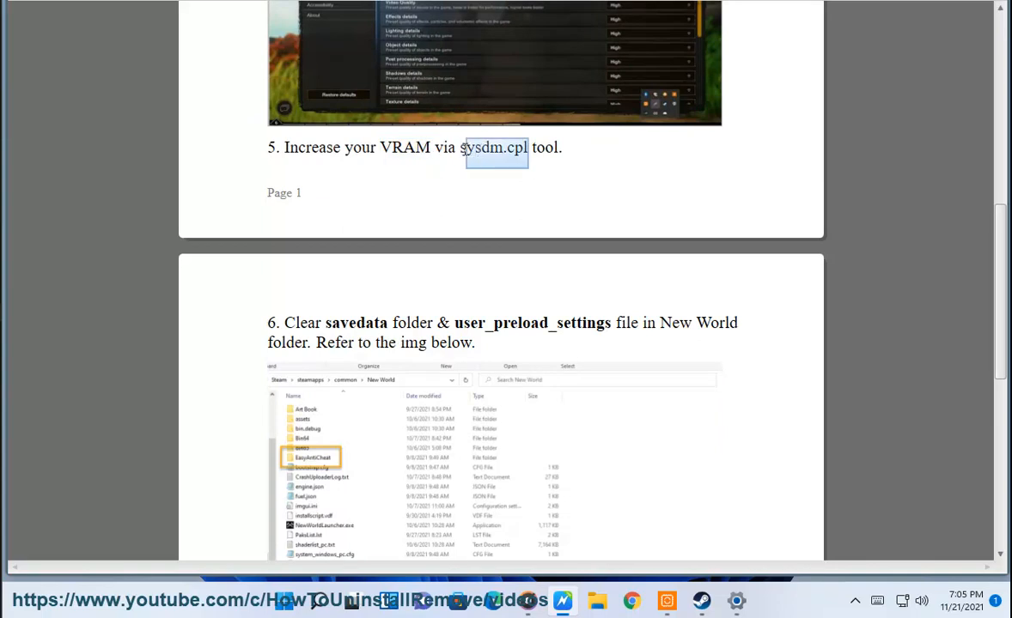